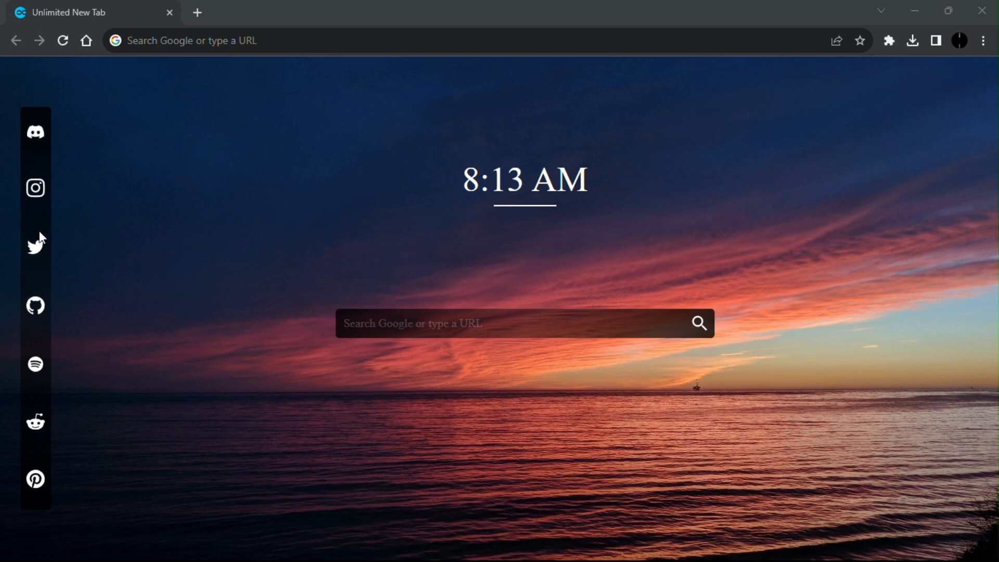
mouse_move(38, 465)
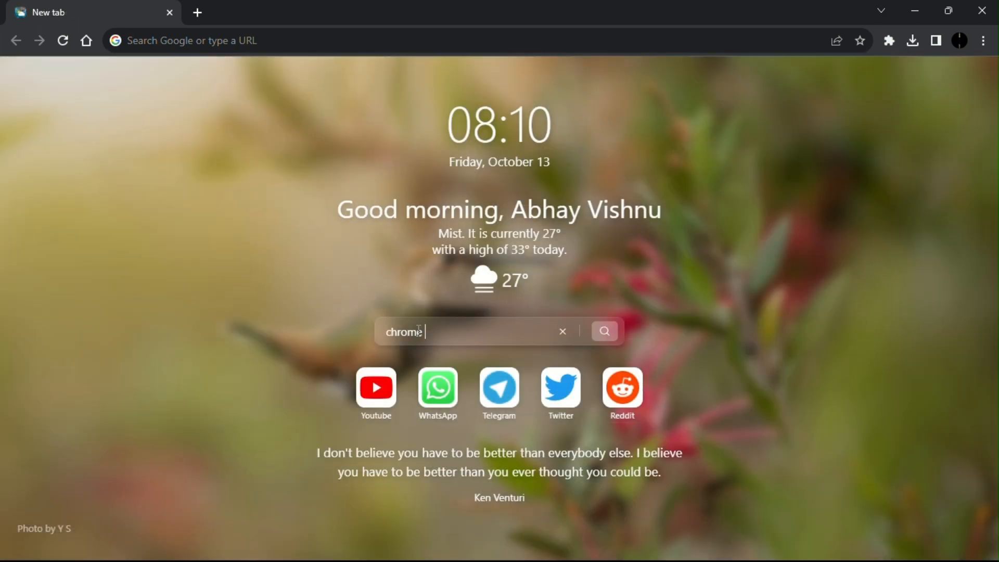
Search for 'chrome webstore' and open the Chrome Web Store from the results
key(enter)
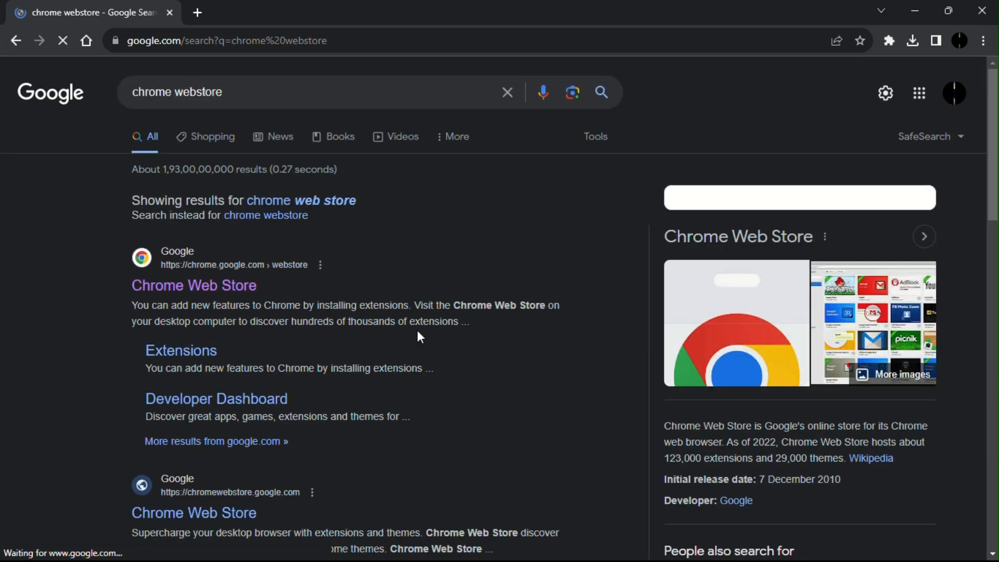
click(194, 286)
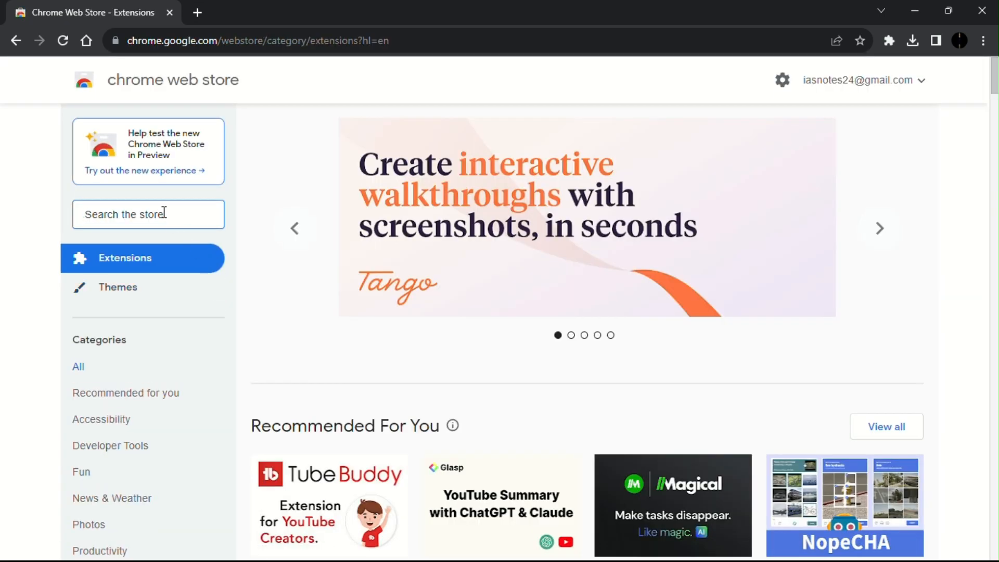
Search the store for 'unlimited new tab' and open the Unlimited New Tab extension listing
text(unlimited new tab)
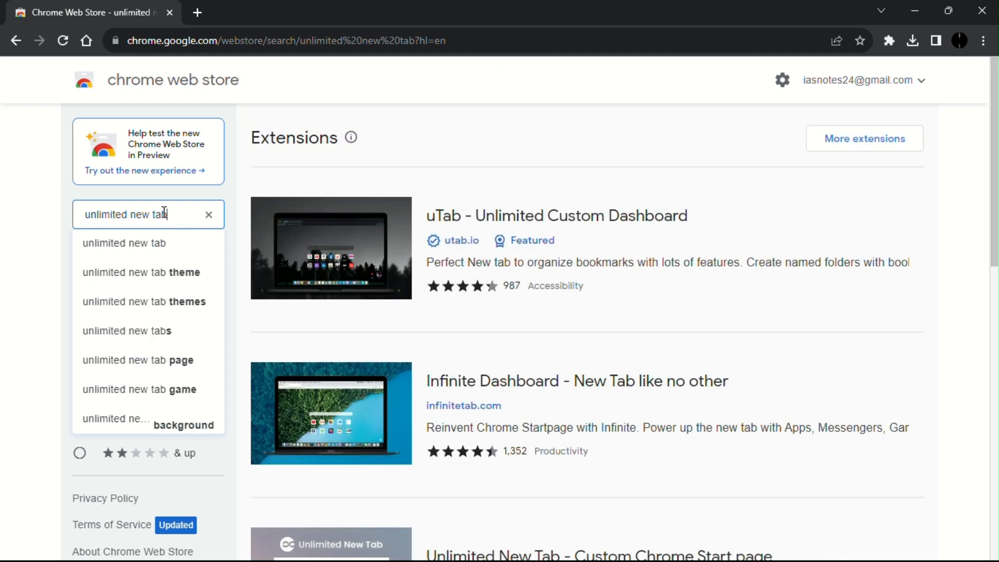
scroll(down, 3)
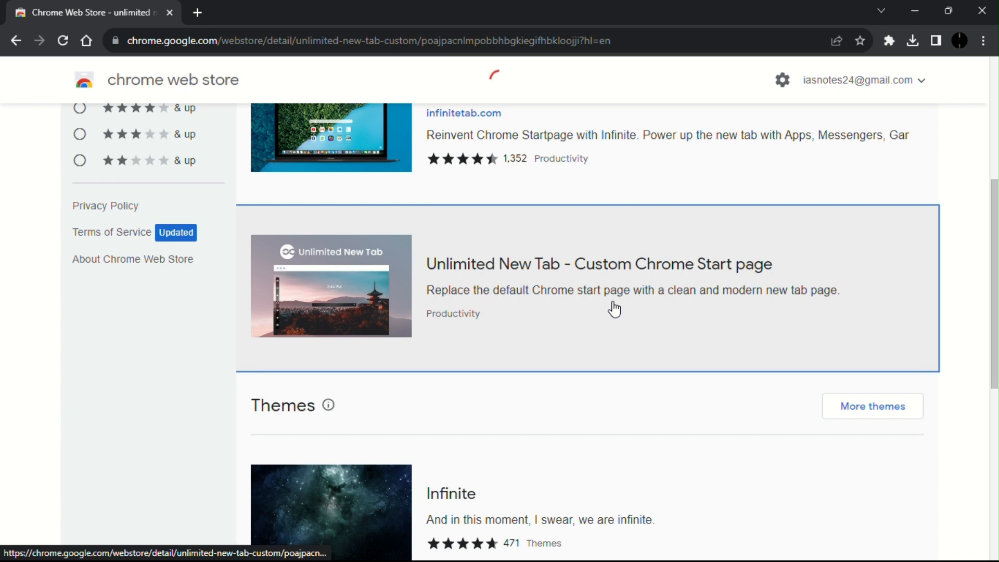
click(597, 263)
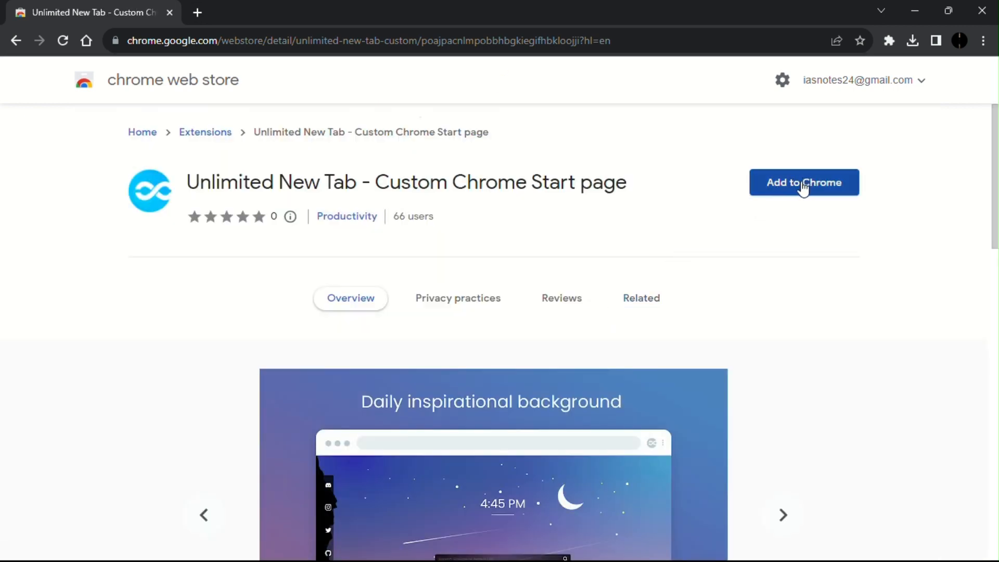
Add the Unlimited New Tab extension to Chrome from its store page
click(804, 182)
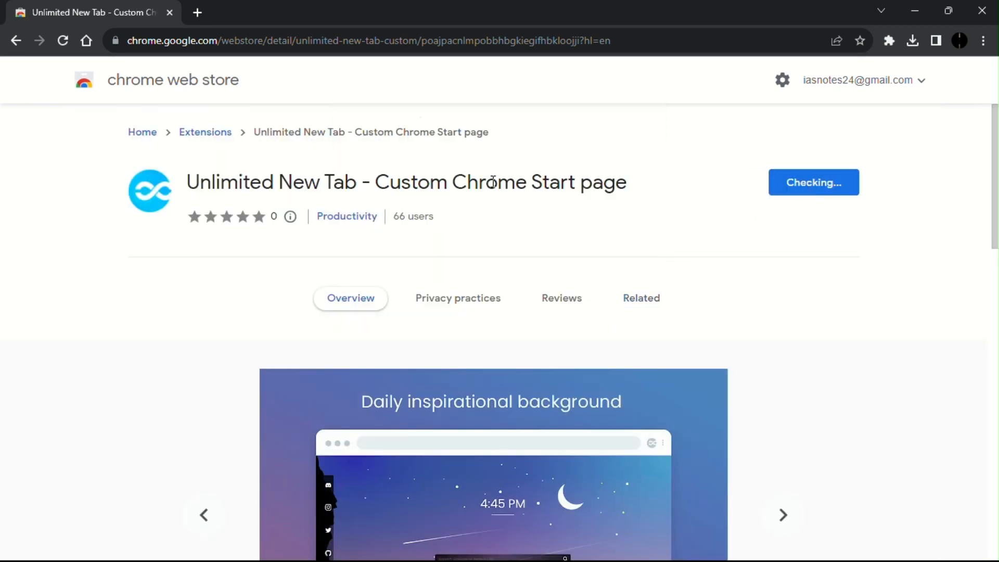
mouse_move(499, 202)
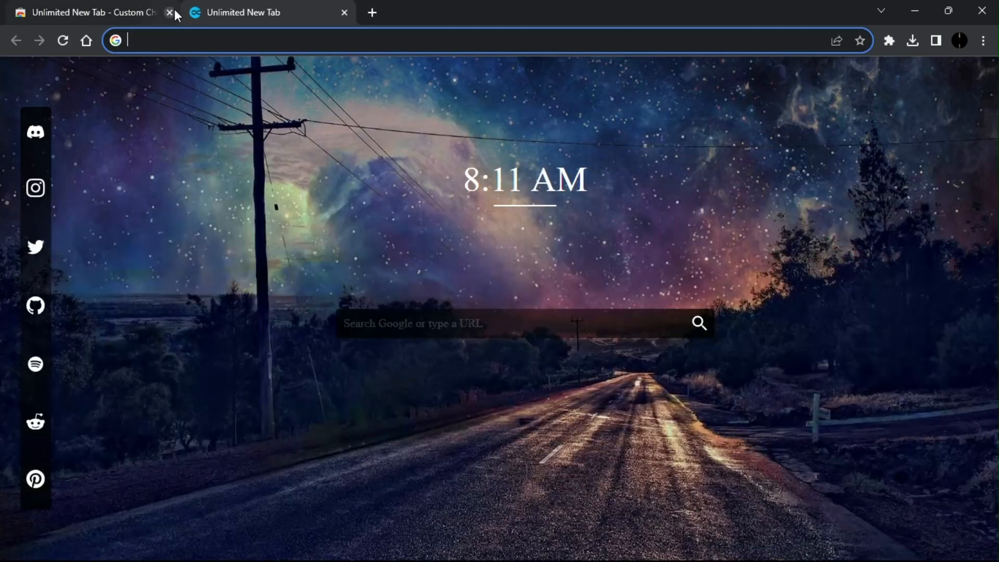
Close the Chrome Web Store tab and start typing 'Sub' in the new tab's search bar
click(170, 13)
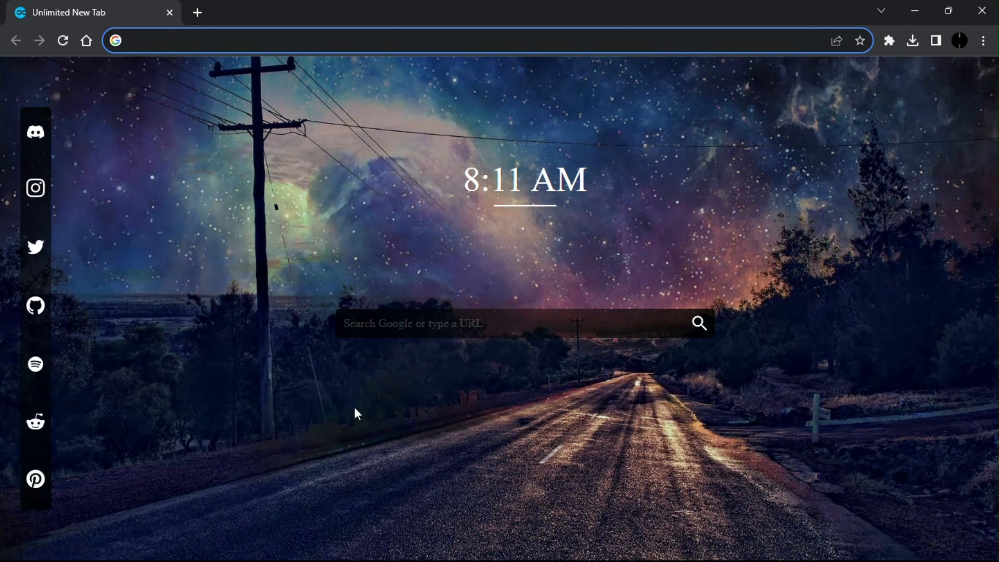
text(Sub)
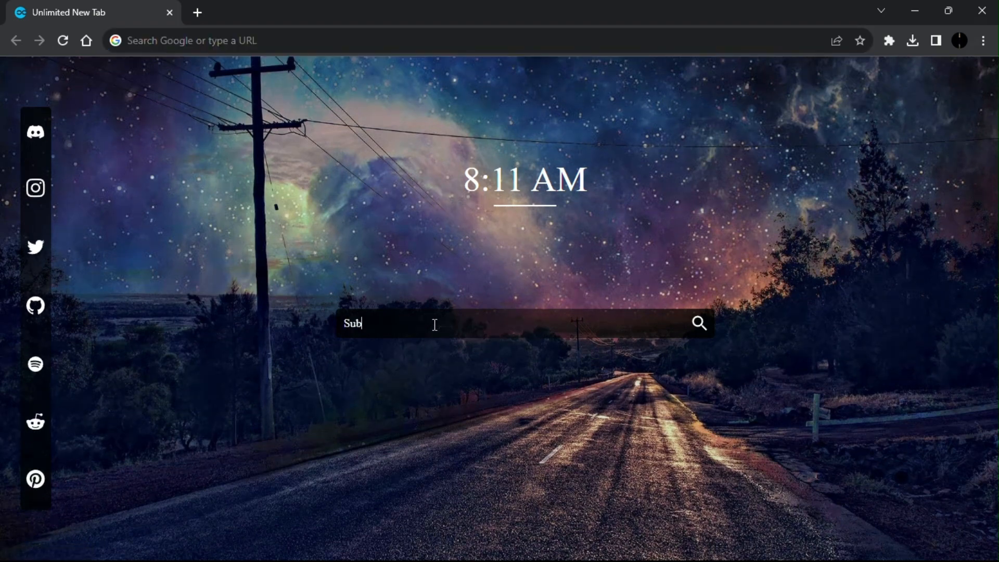